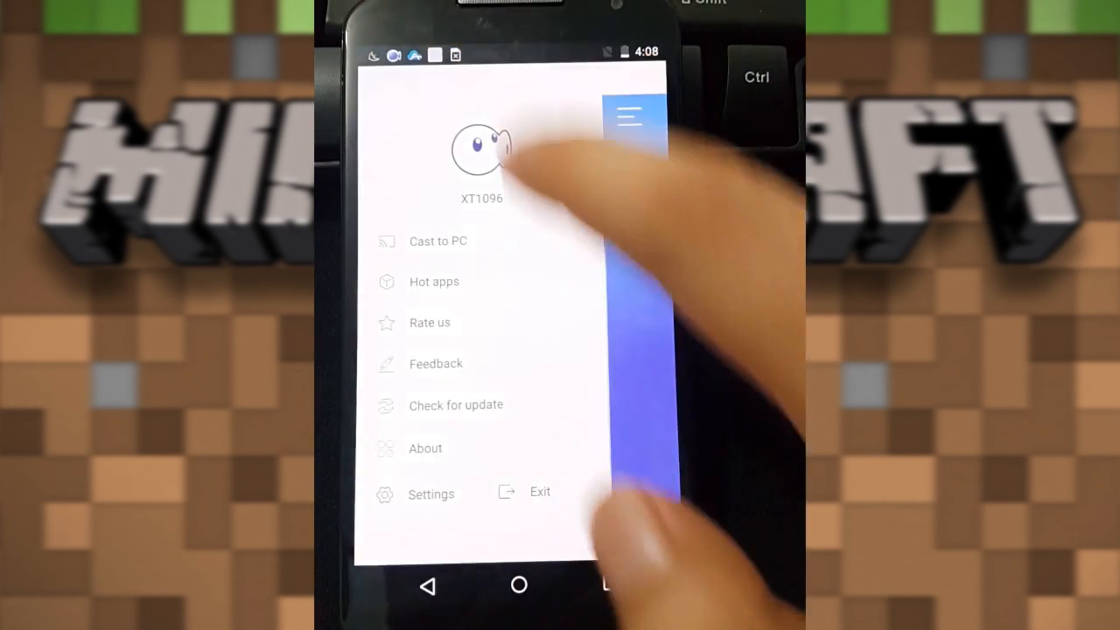
Set the Apowersoft Screen Recorder resolution to 720P in its settings
{"action": "left_click", "coordinate": [430, 493]}
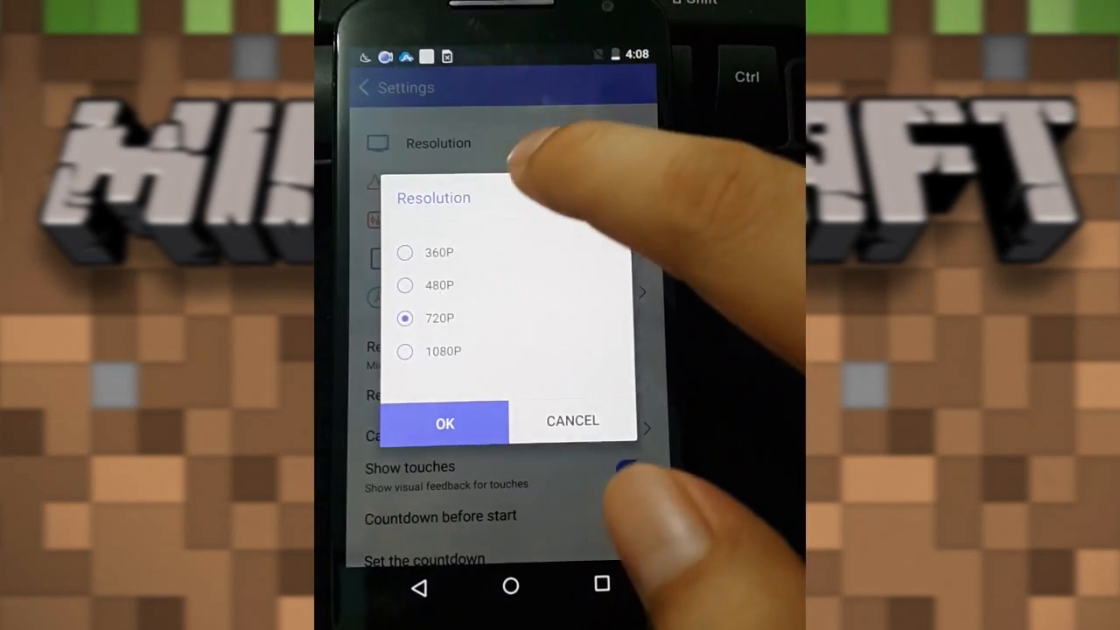
{"action": "left_click", "coordinate": [444, 421]}
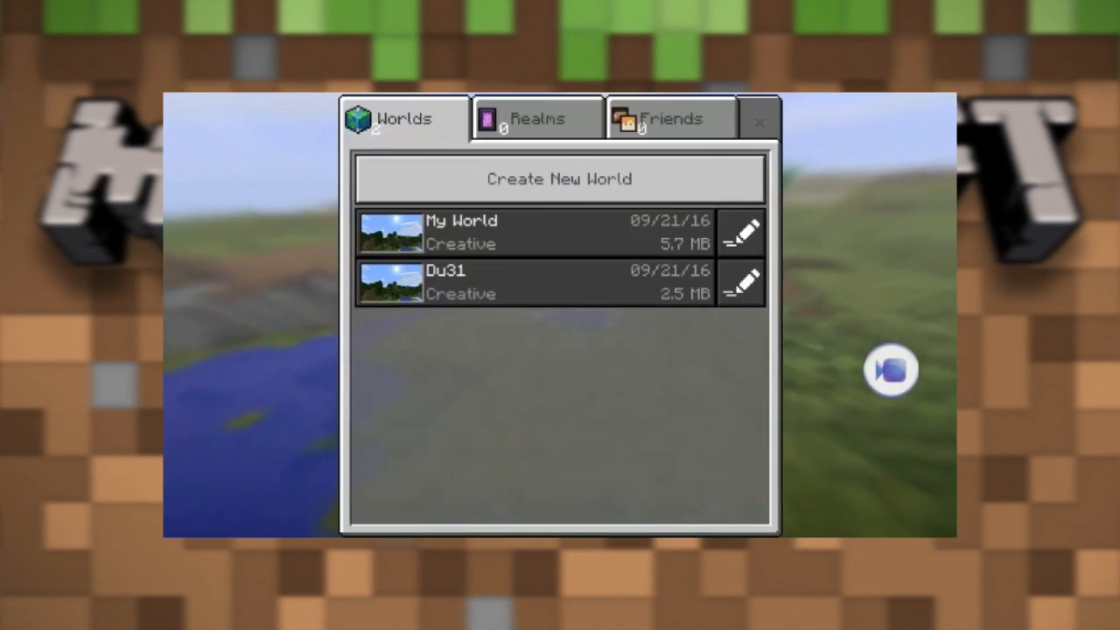
Create a new Creative world in Minecraft PE and return to the game as recording starts
{"action": "left_click", "coordinate": [558, 179]}
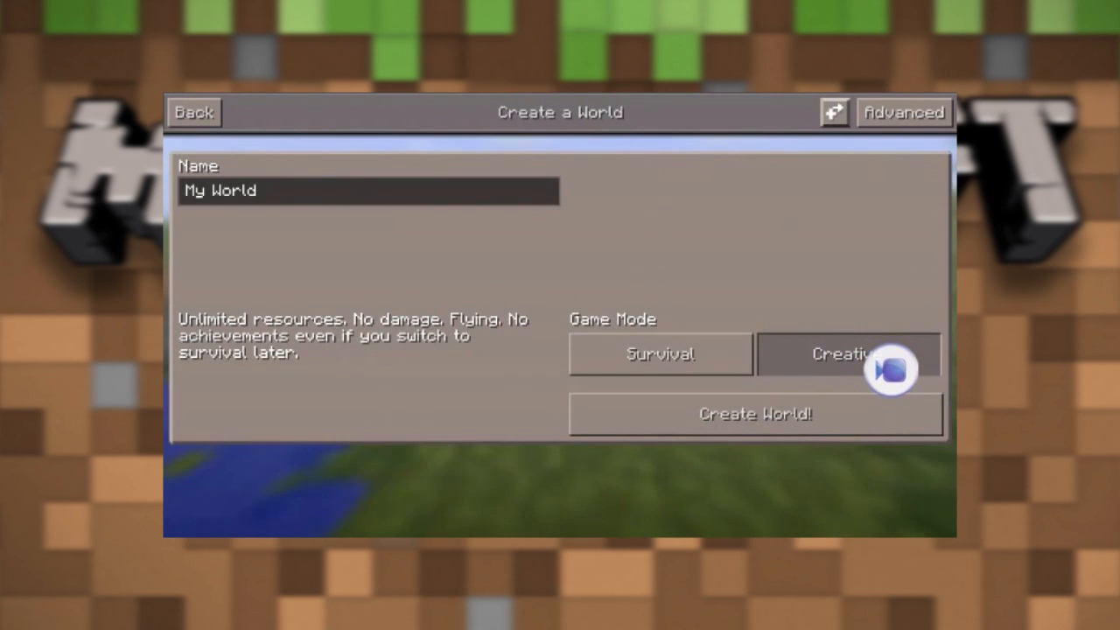
{"action": "left_click", "coordinate": [754, 413]}
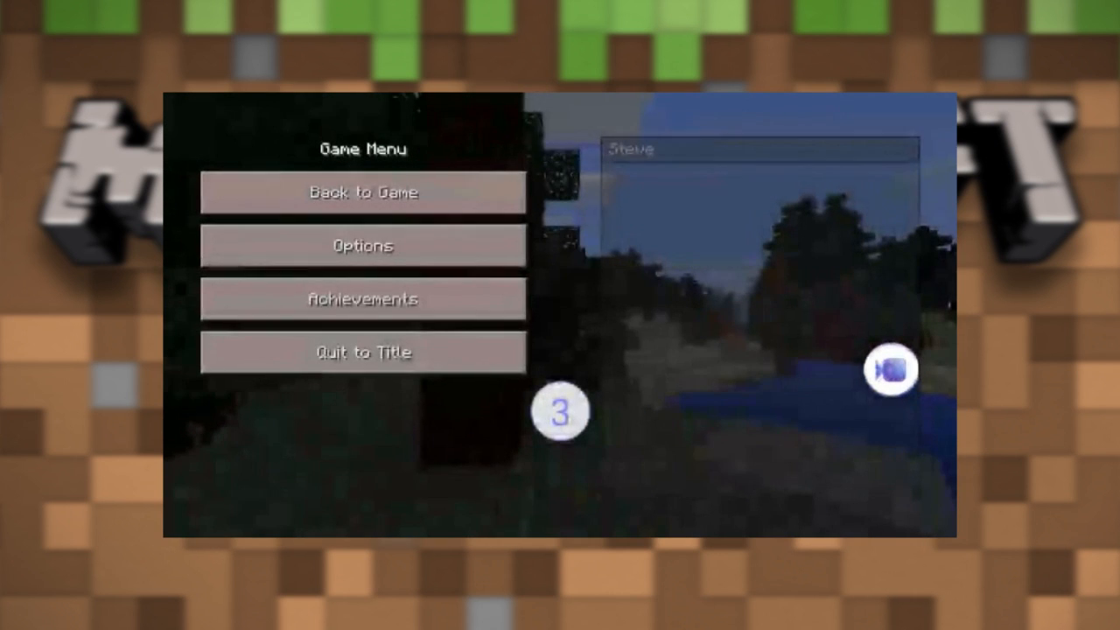
{"action": "left_click", "coordinate": [362, 193]}
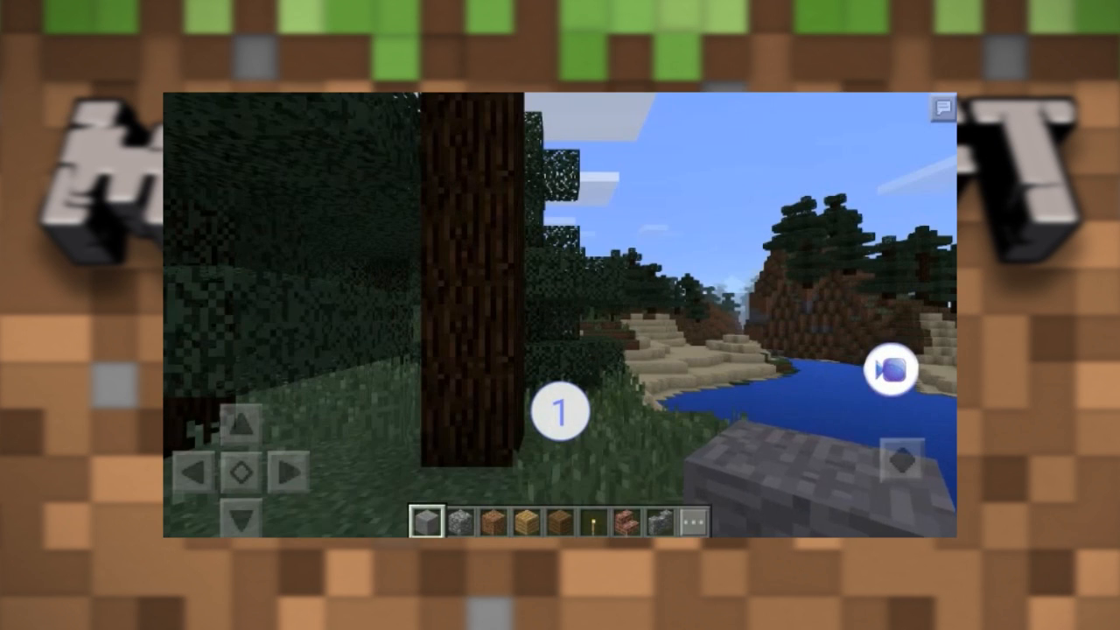
{"action": "left_click", "coordinate": [891, 370]}
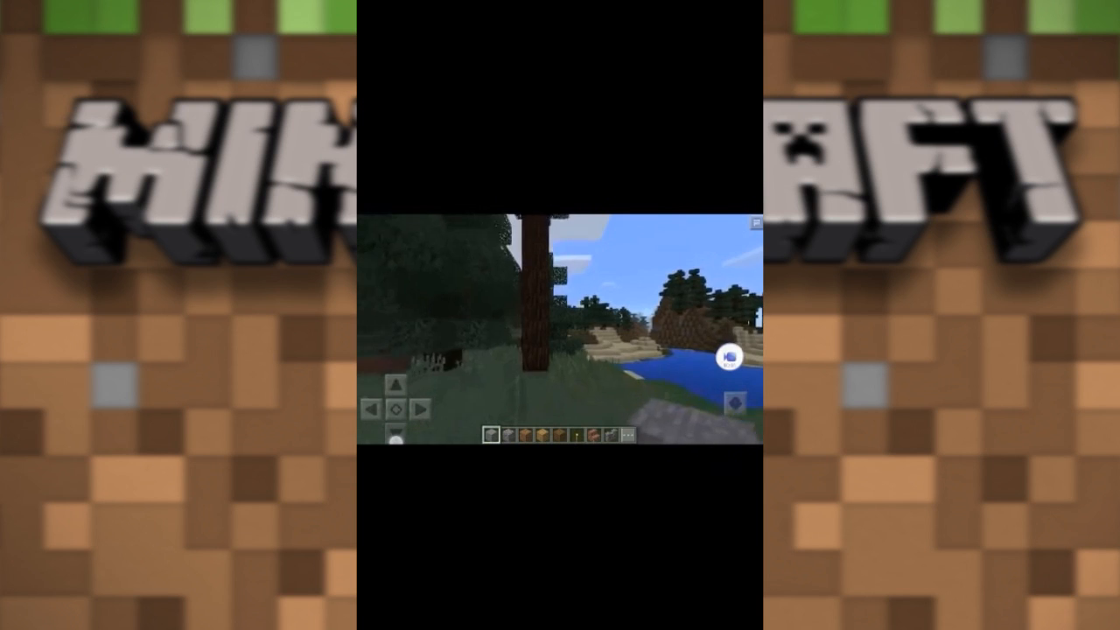
{"action": "left_click", "coordinate": [560, 329]}
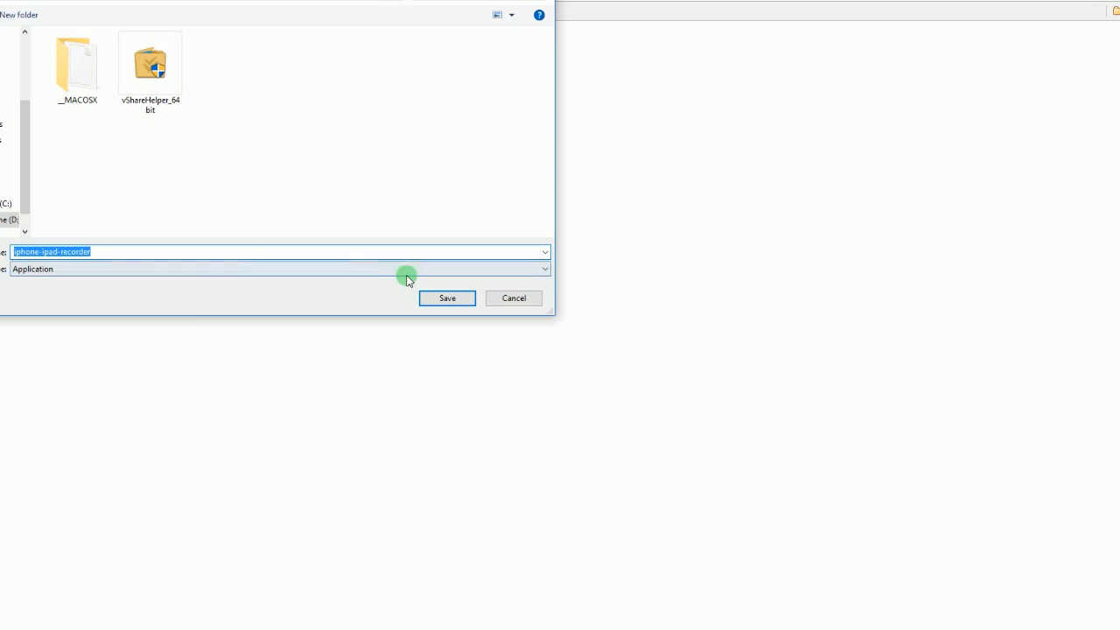
Save the downloaded iPhone/iPad recorder setup file from the download dialog
{"action": "left_click", "coordinate": [446, 298]}
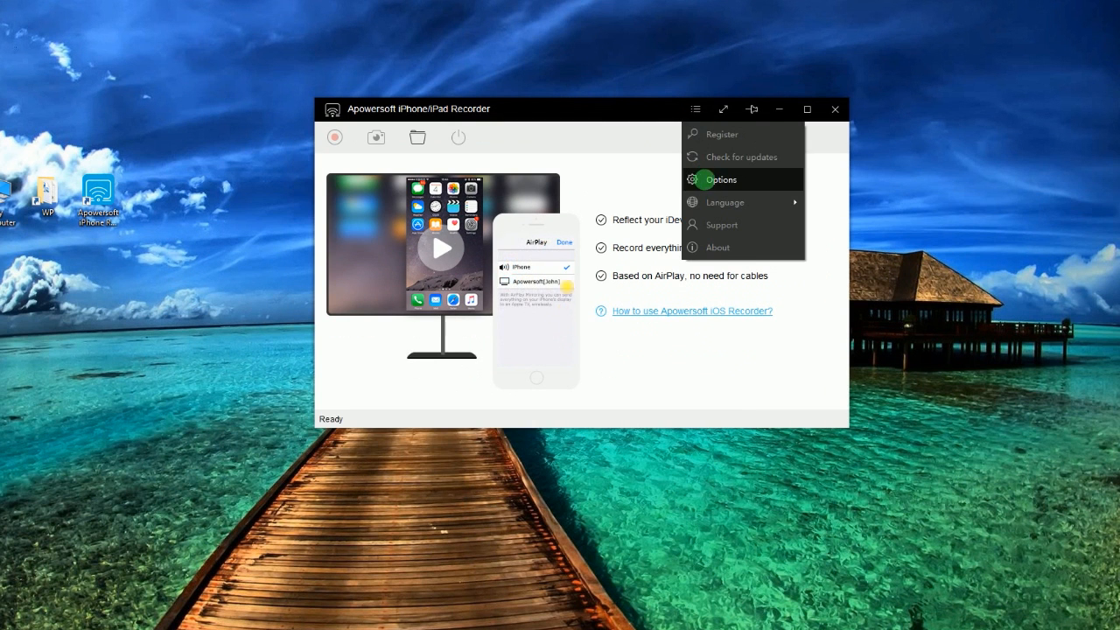
Set recording options to MP4 video with system sound into D:\Videos\Raw and apply them
{"action": "left_click", "coordinate": [721, 178]}
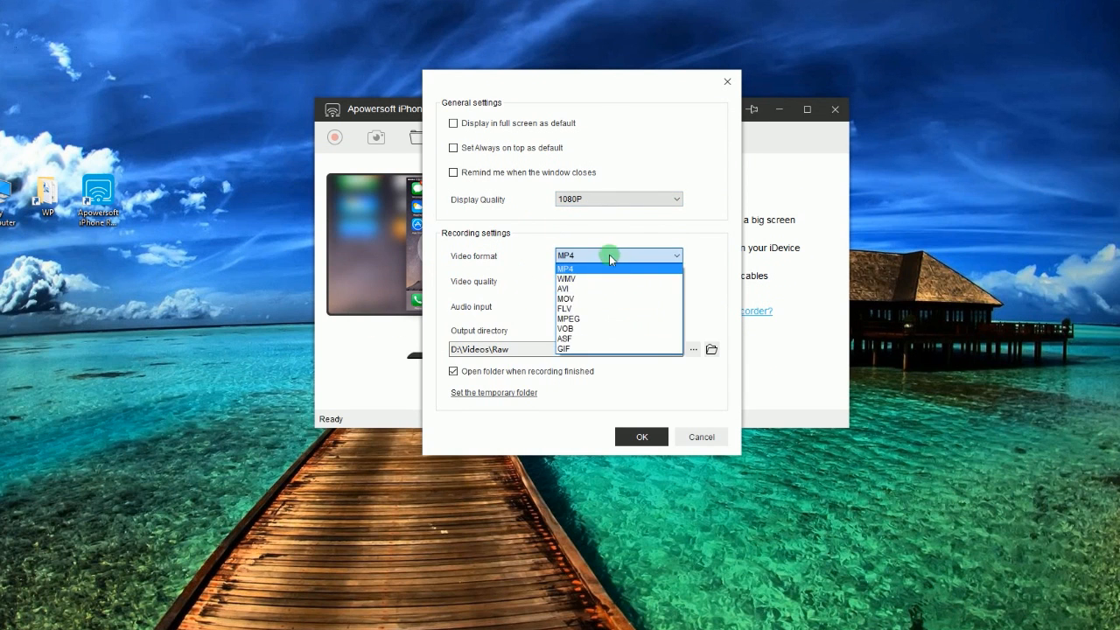
{"action": "left_click", "coordinate": [567, 268]}
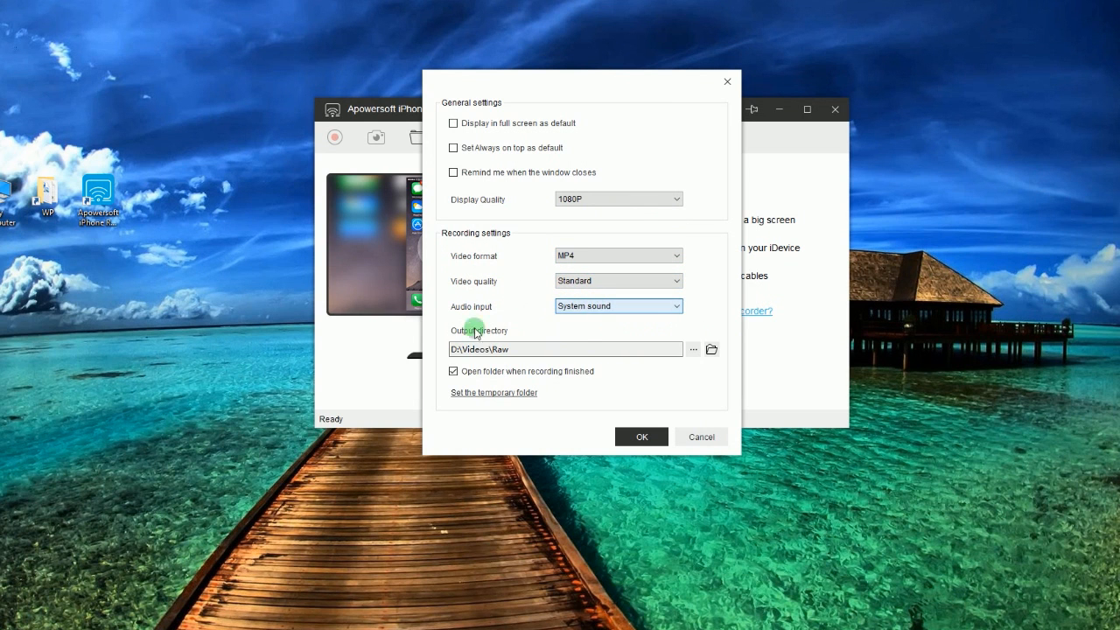
{"action": "left_click", "coordinate": [641, 438]}
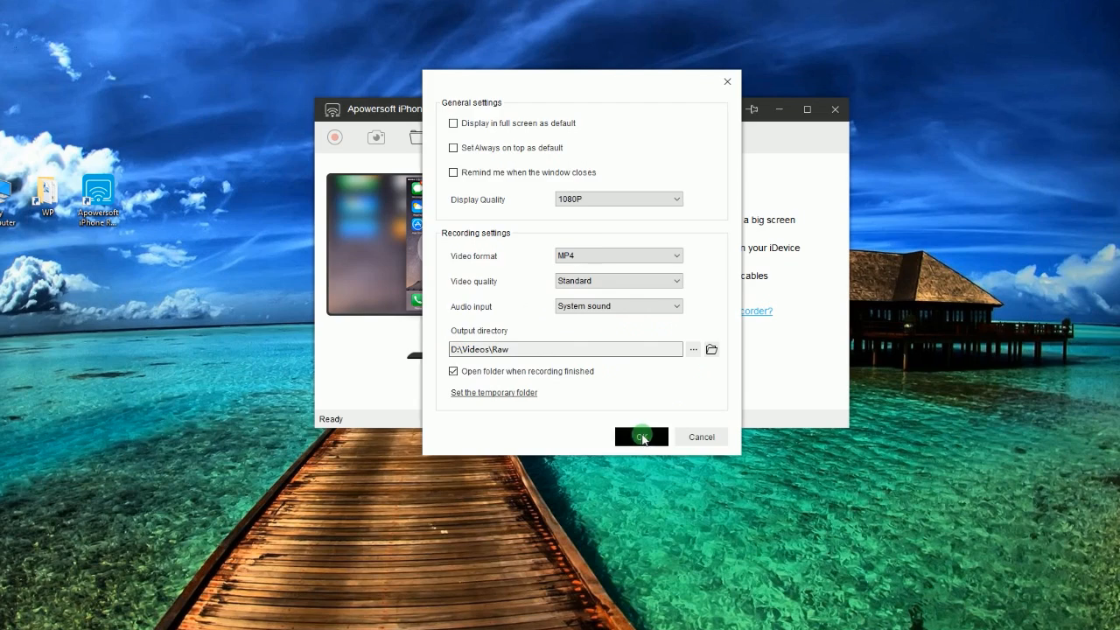
{"action": "left_click", "coordinate": [641, 436]}
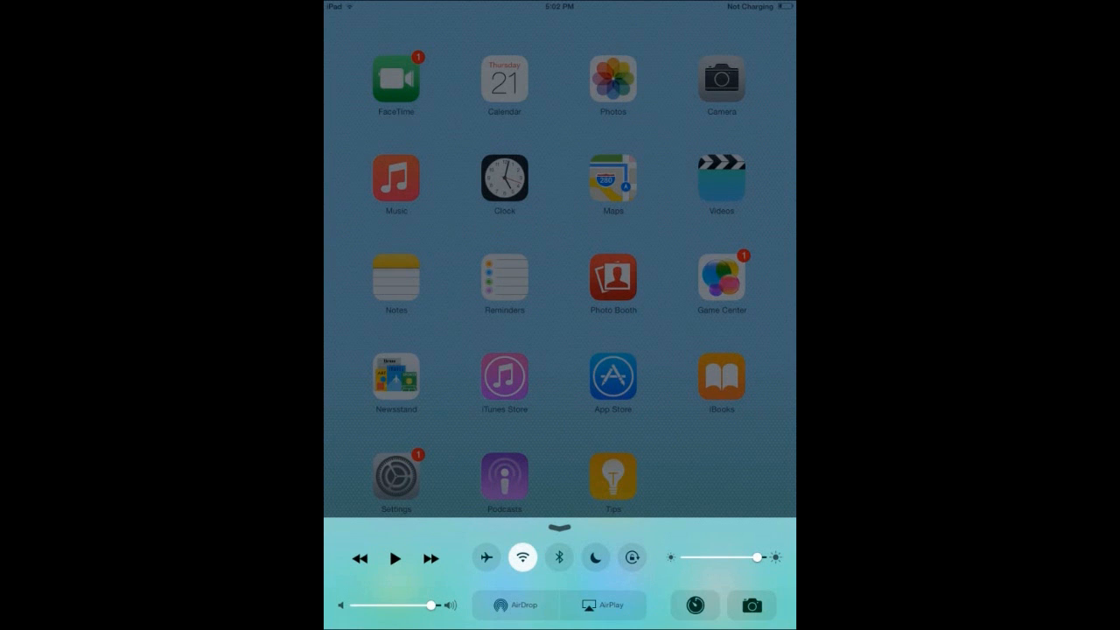
Mirror the iPad to the PC via AirPlay, launch Minecraft PE and enter My World
{"action": "left_click", "coordinate": [602, 605]}
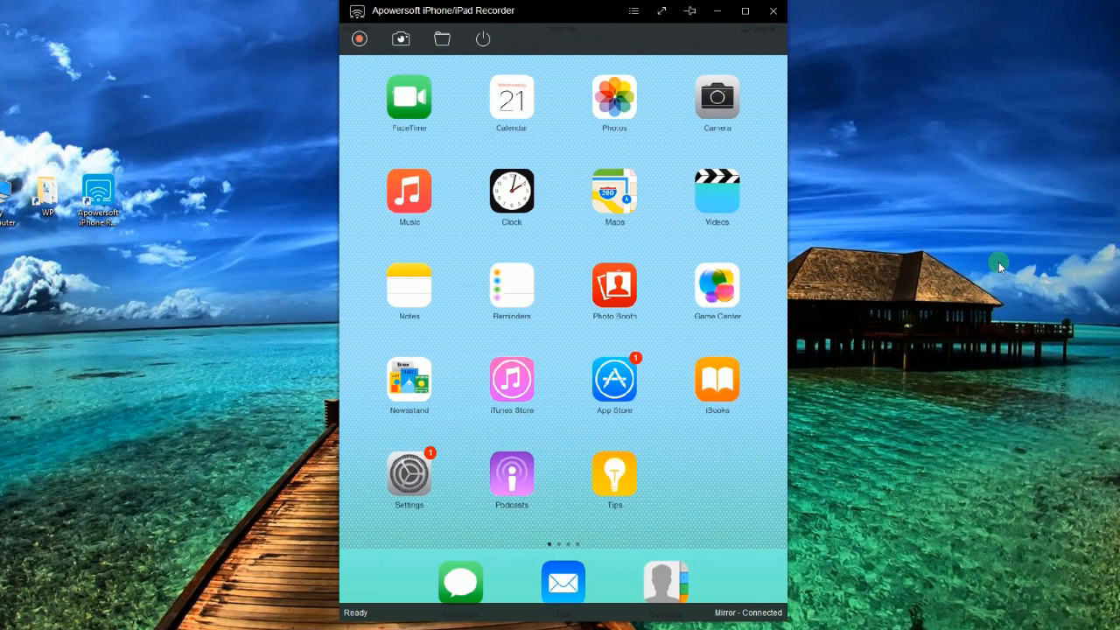
{"action": "scroll", "scroll_direction": "left", "scroll_amount": 3}
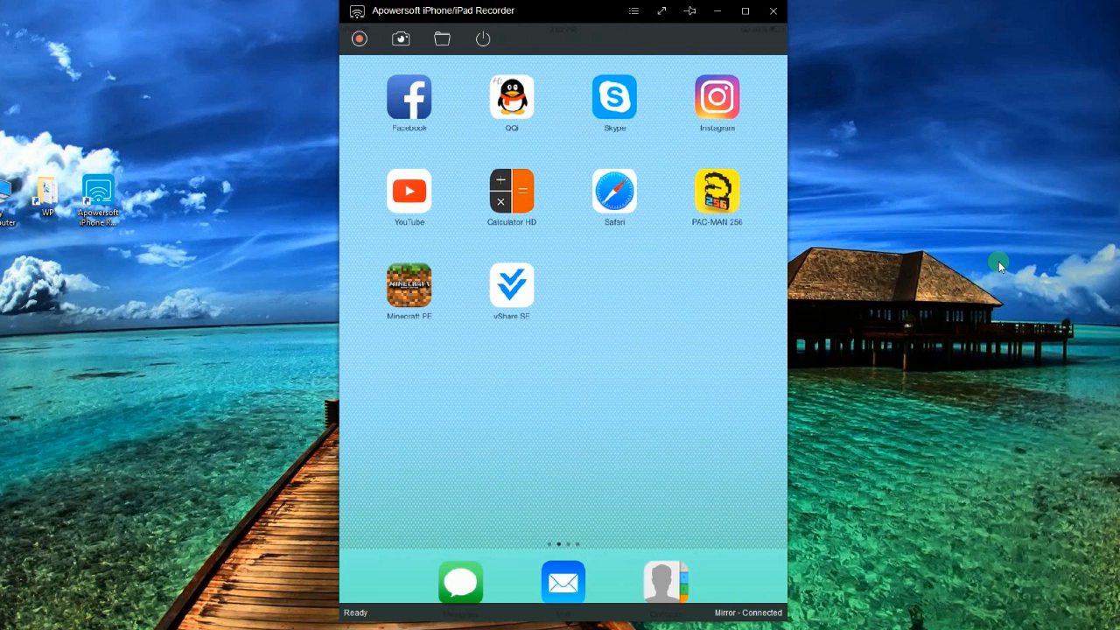
{"action": "mouse_move", "coordinate": [159, 325]}
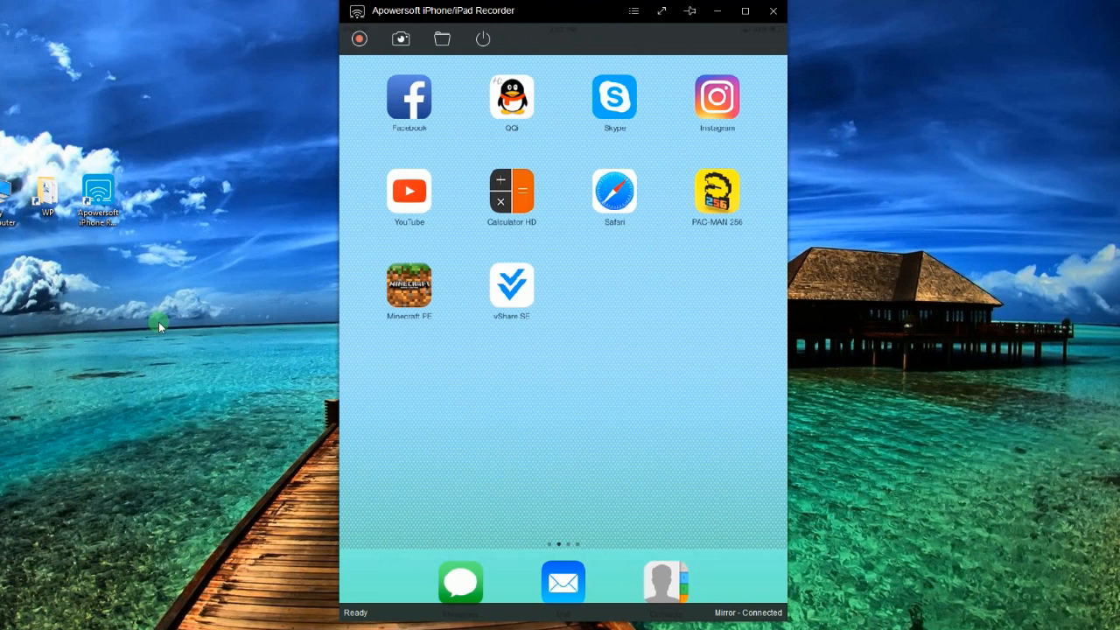
{"action": "left_click", "coordinate": [409, 290]}
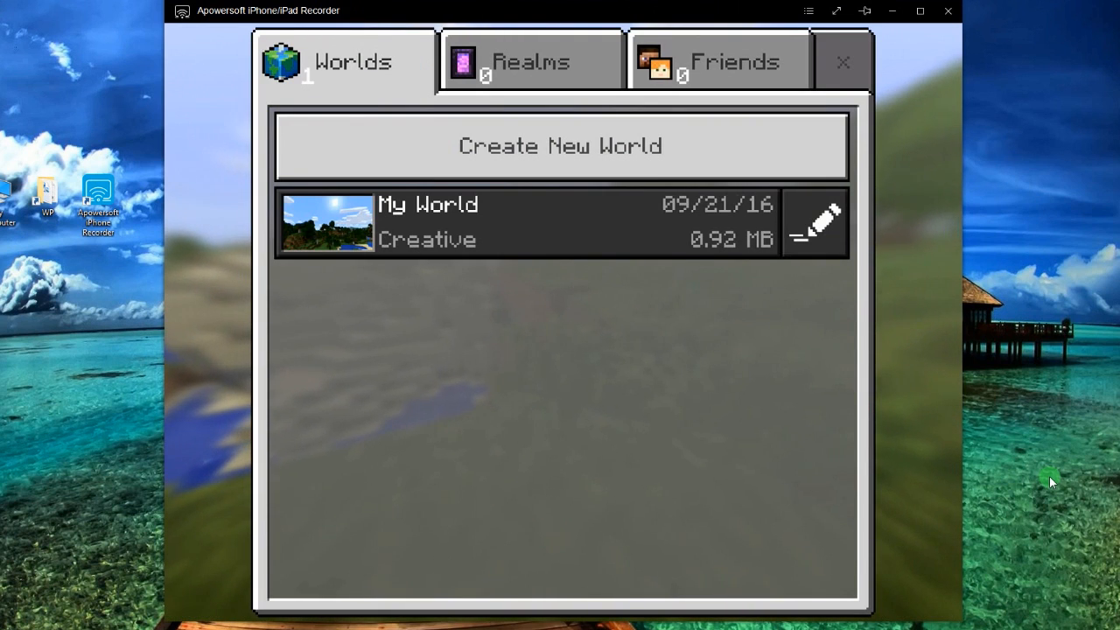
{"action": "left_click", "coordinate": [525, 221]}
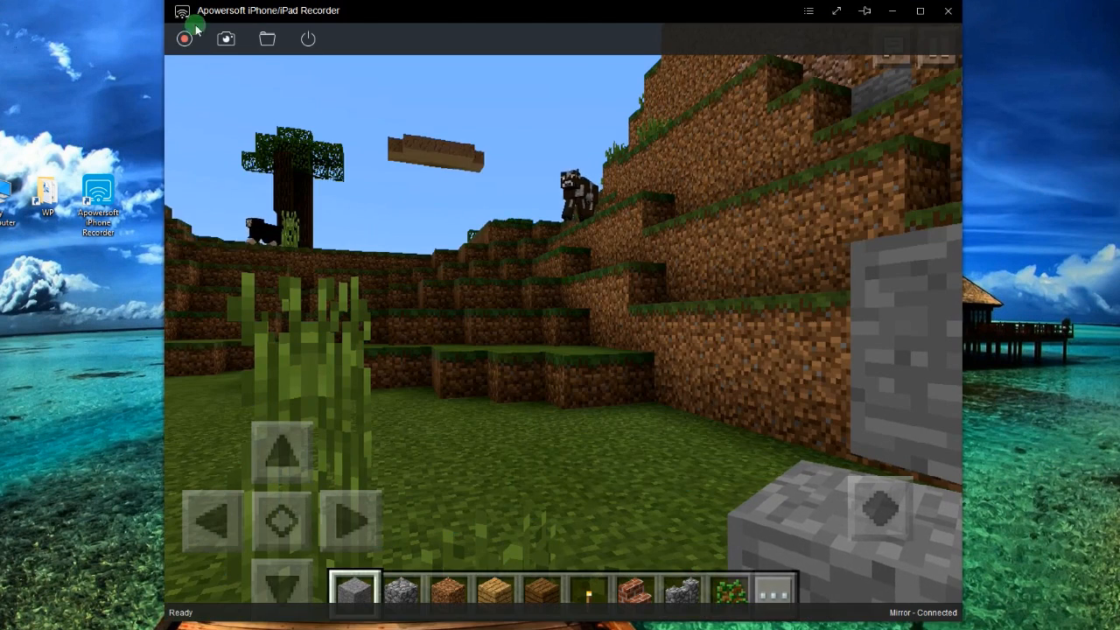
Record the mirrored Minecraft gameplay for about 45 seconds, then stop the recording
{"action": "left_click", "coordinate": [184, 38]}
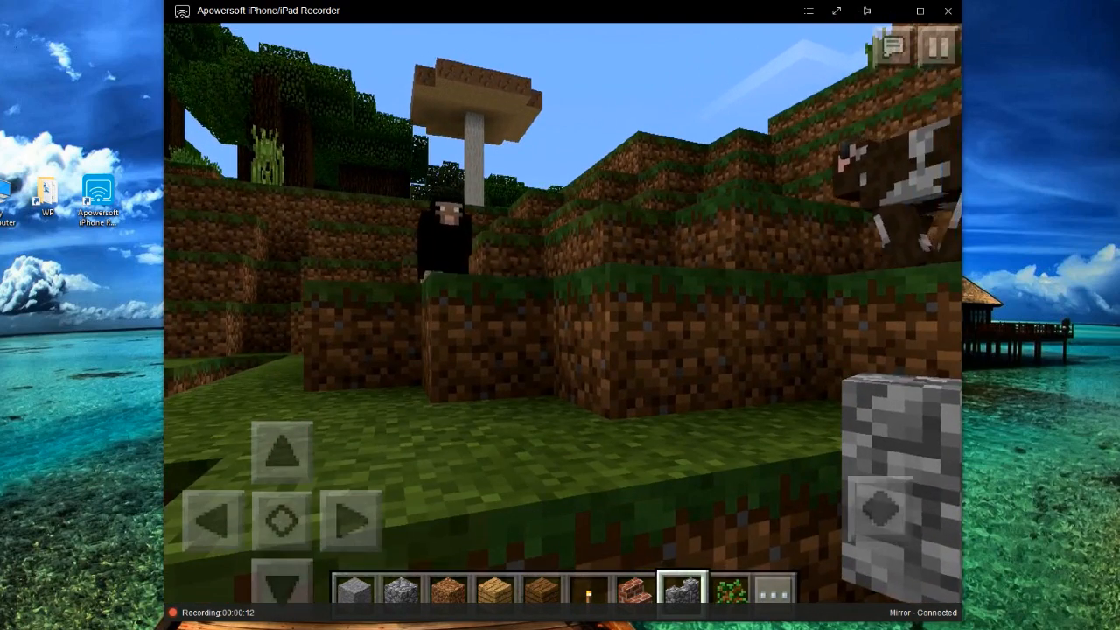
{"action": "left_click", "coordinate": [448, 588]}
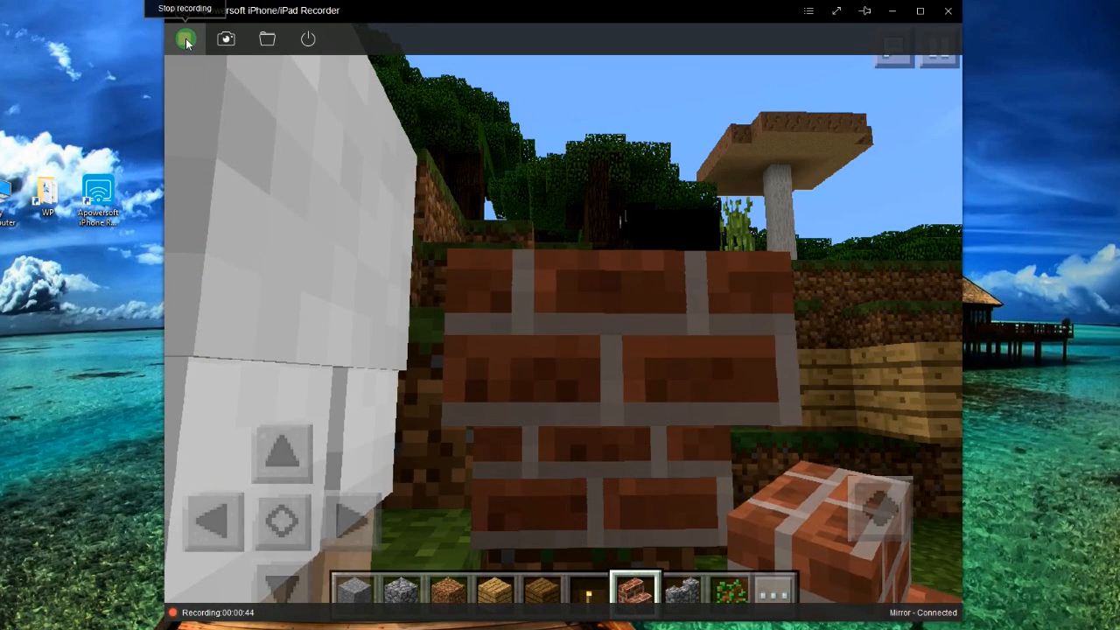
{"action": "left_click", "coordinate": [185, 39]}
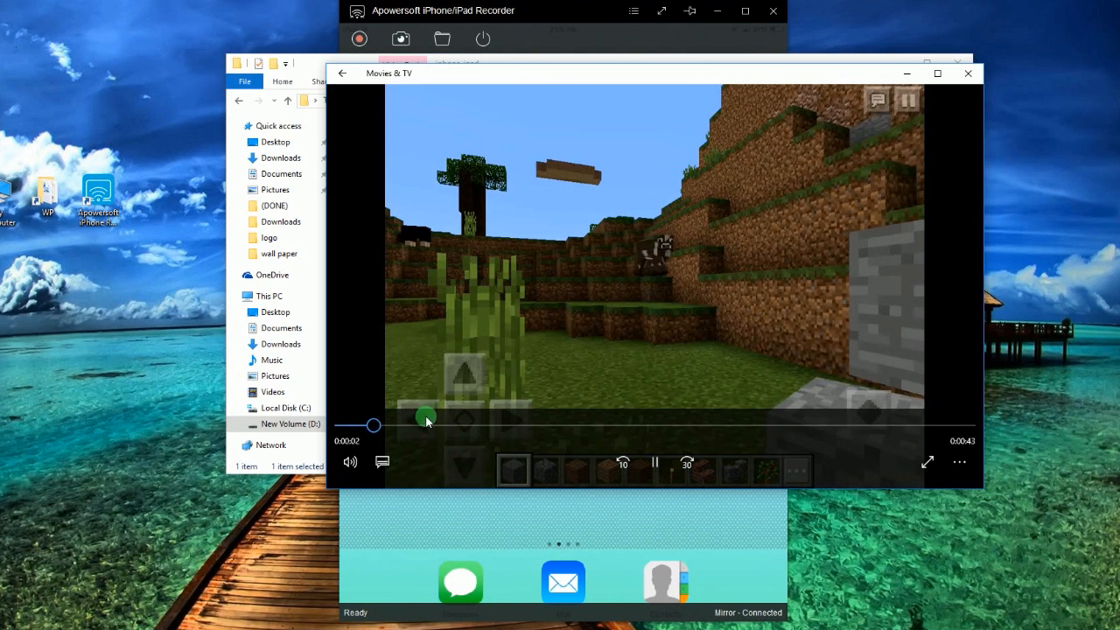
Seek further into the saved gameplay video, then close the player and the output folder
{"action": "left_click_drag", "start_coordinate": [375, 425], "coordinate": [444, 425]}
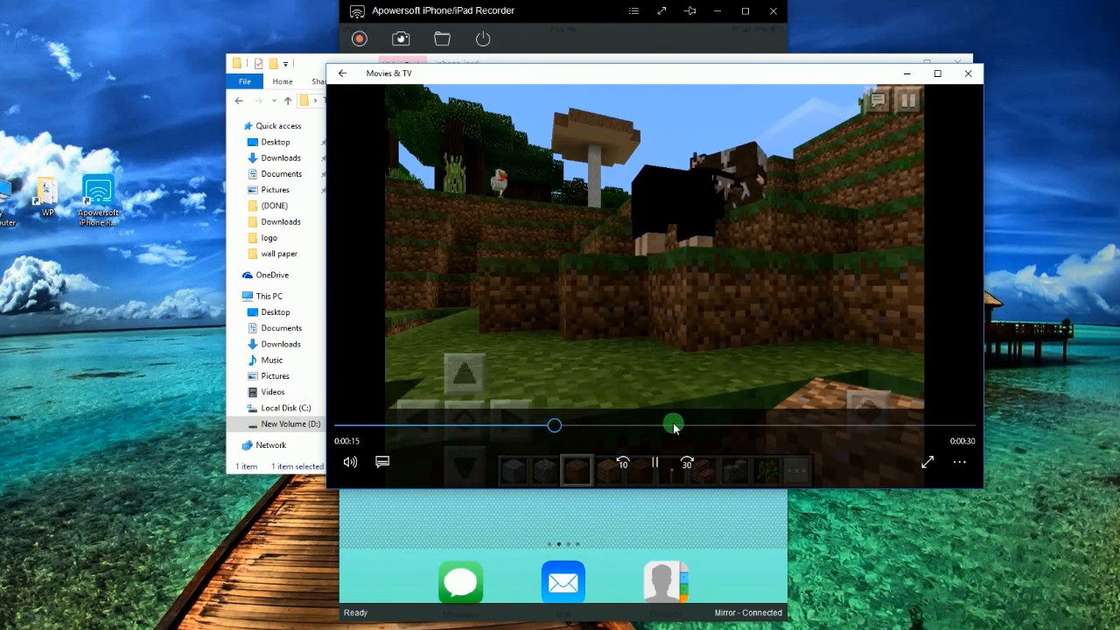
{"action": "left_click", "coordinate": [968, 74]}
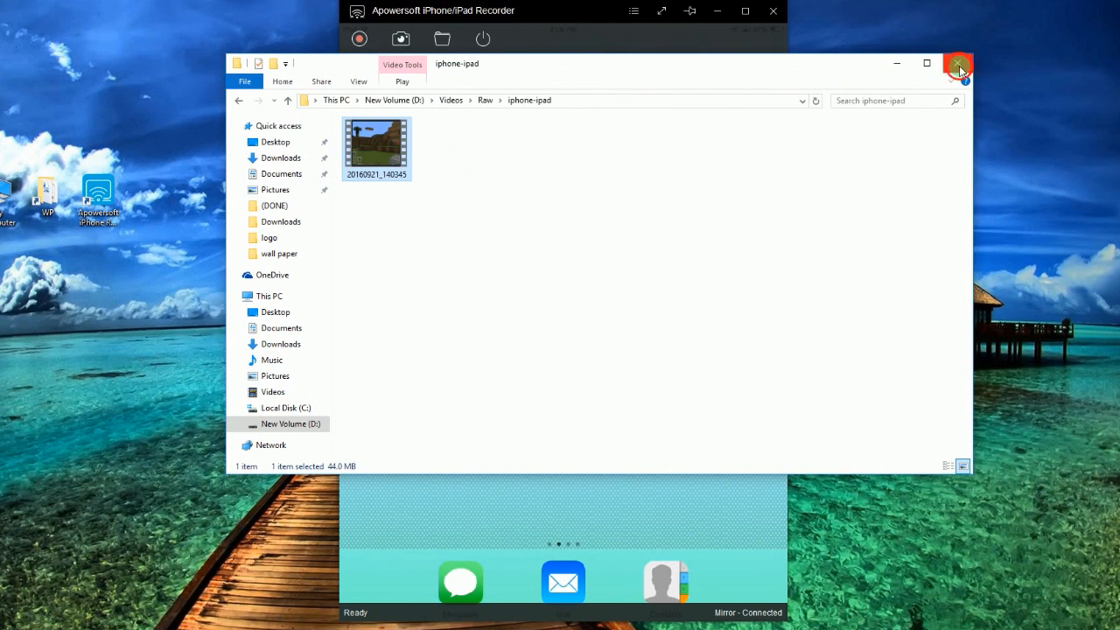
{"action": "left_click", "coordinate": [958, 63]}
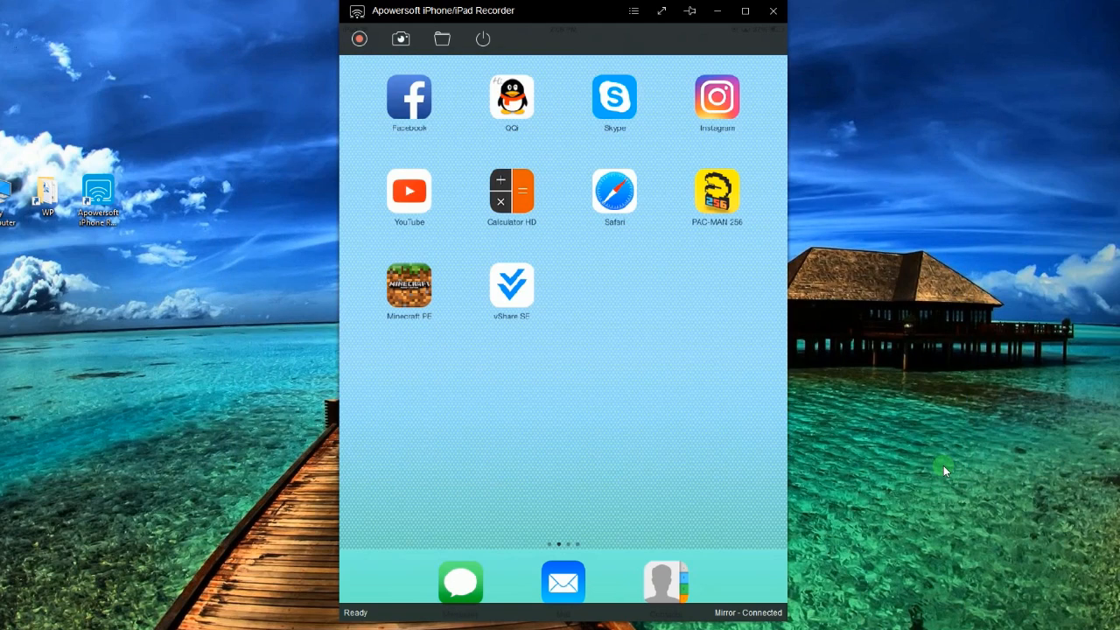